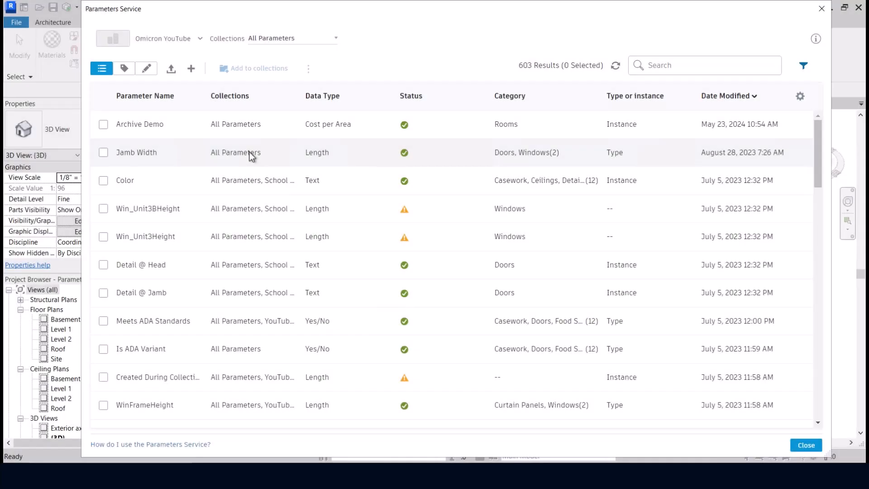
{"action": "mouse_move", "coordinate": [212, 149]}
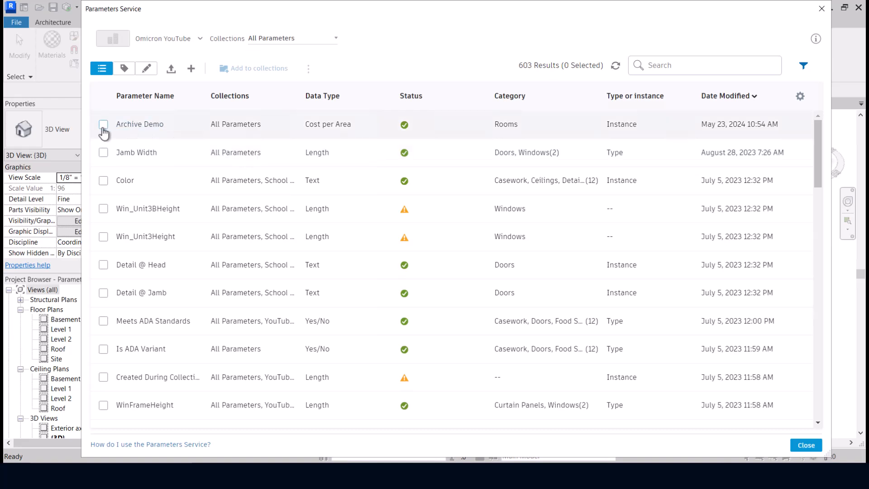
- Select the Archive Demo parameter and show the more-actions menu for it
{"action": "left_click", "coordinate": [103, 124]}
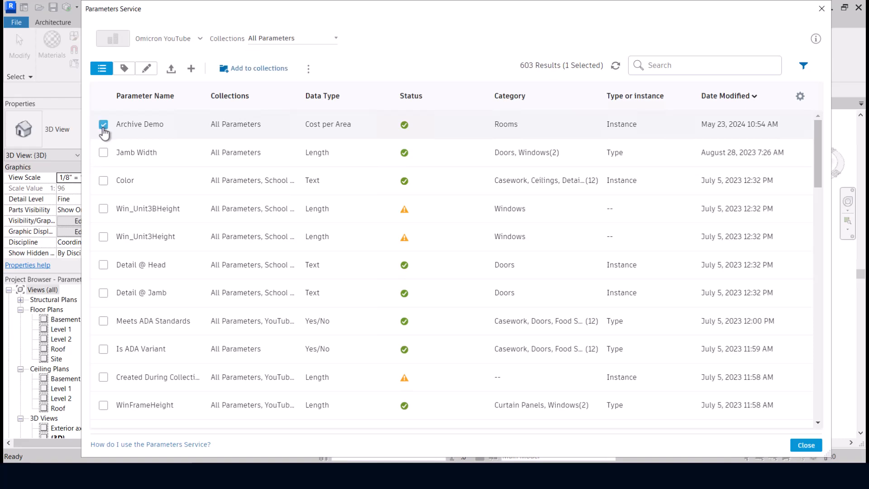
{"action": "mouse_move", "coordinate": [307, 68]}
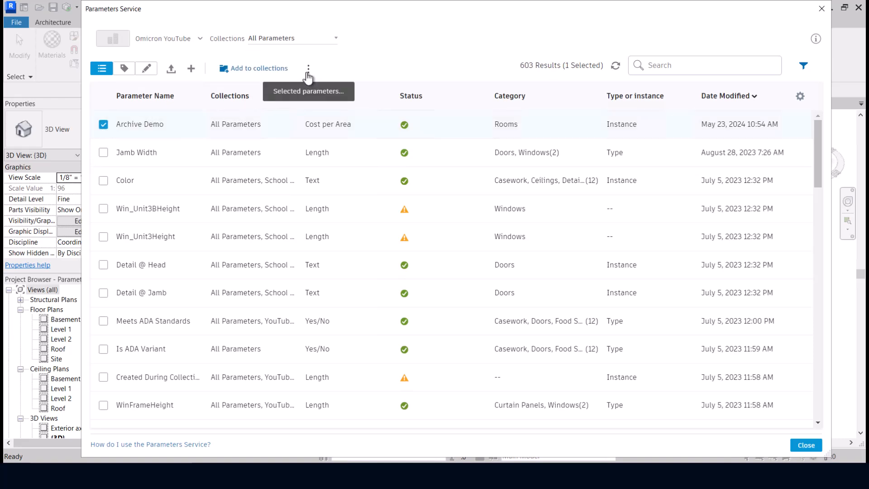
{"action": "left_click", "coordinate": [308, 68]}
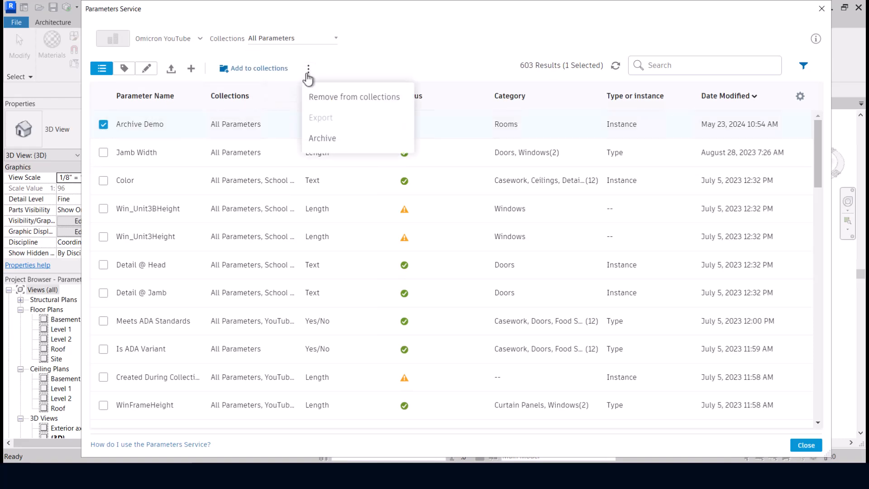
- Archive the Archive Demo parameter and confirm, dropping the list to 602 results
{"action": "left_click", "coordinate": [322, 138]}
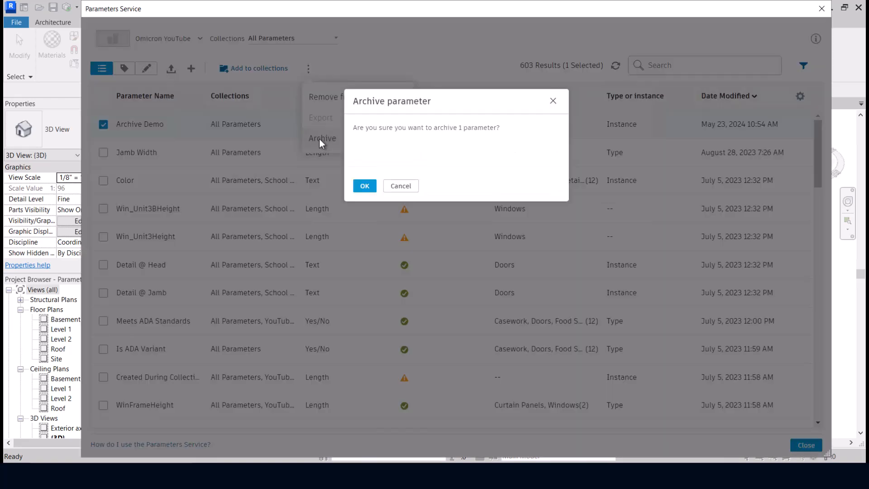
{"action": "mouse_move", "coordinate": [464, 138]}
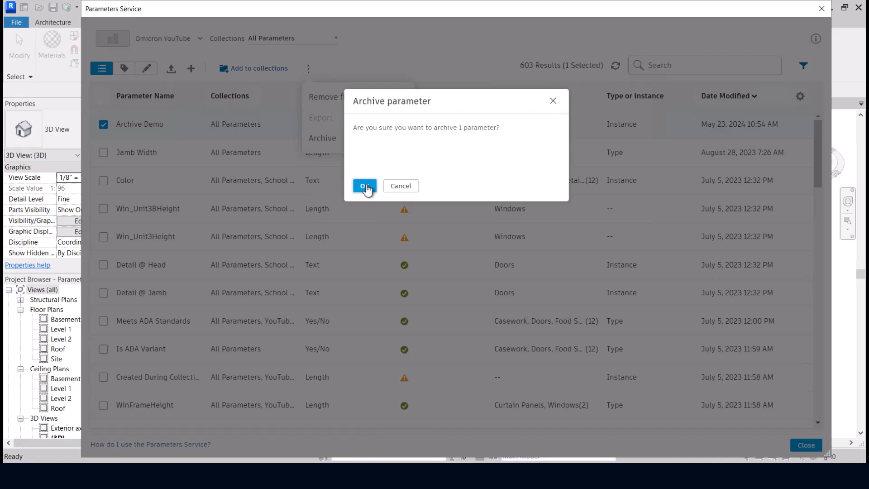
{"action": "left_click", "coordinate": [363, 186]}
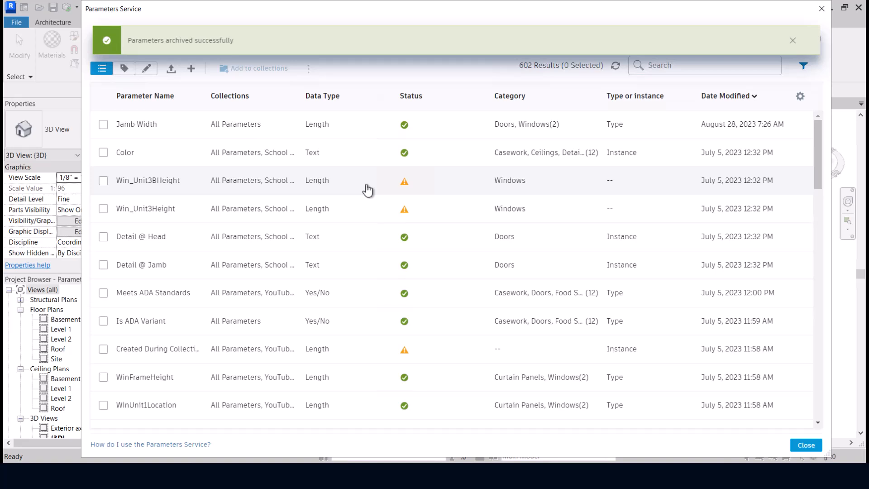
- Dismiss the 'Parameters archived successfully' banner
{"action": "left_click", "coordinate": [792, 39]}
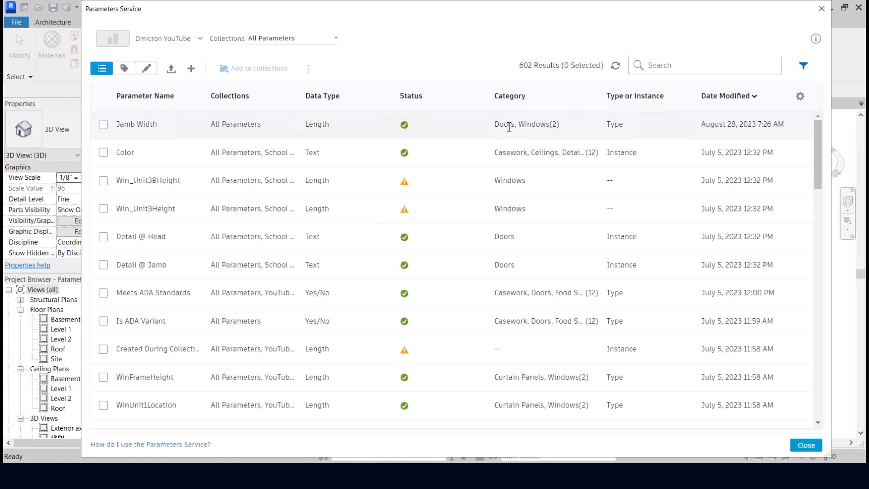
{"action": "mouse_move", "coordinate": [125, 109]}
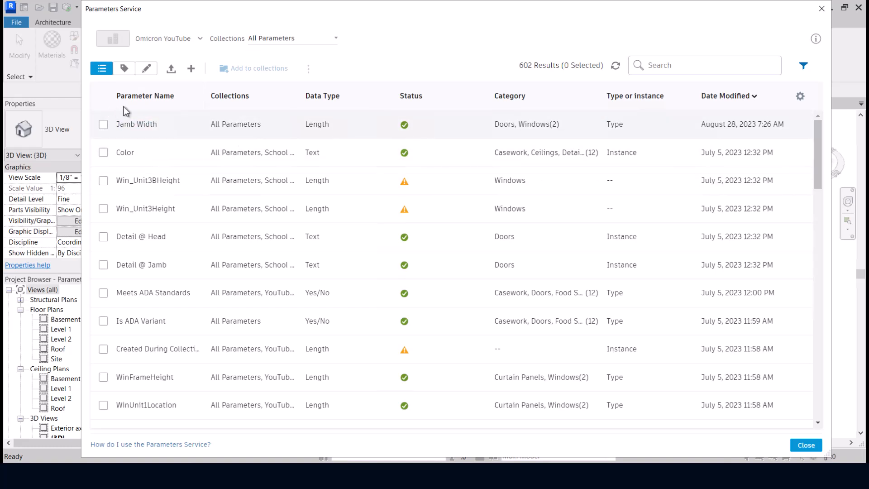
- Filter the list to Archived parameters only, showing 6 results including Archive Demo
{"action": "left_click", "coordinate": [803, 66]}
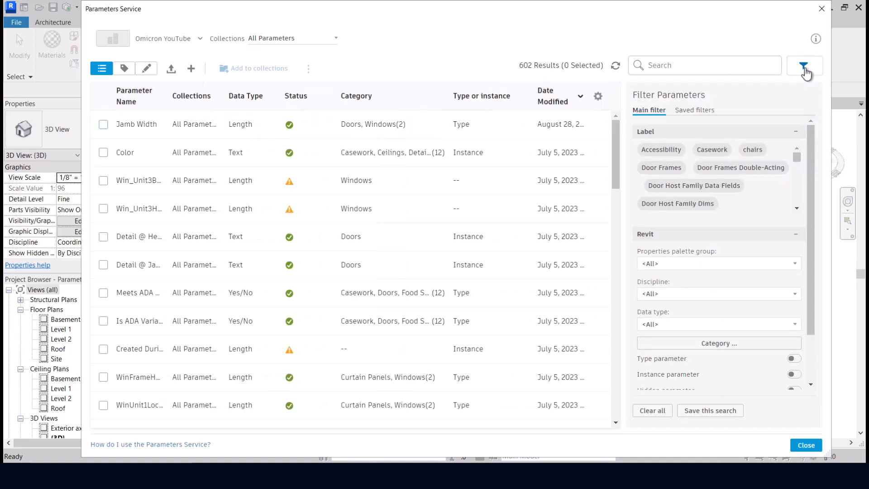
{"action": "mouse_move", "coordinate": [814, 150]}
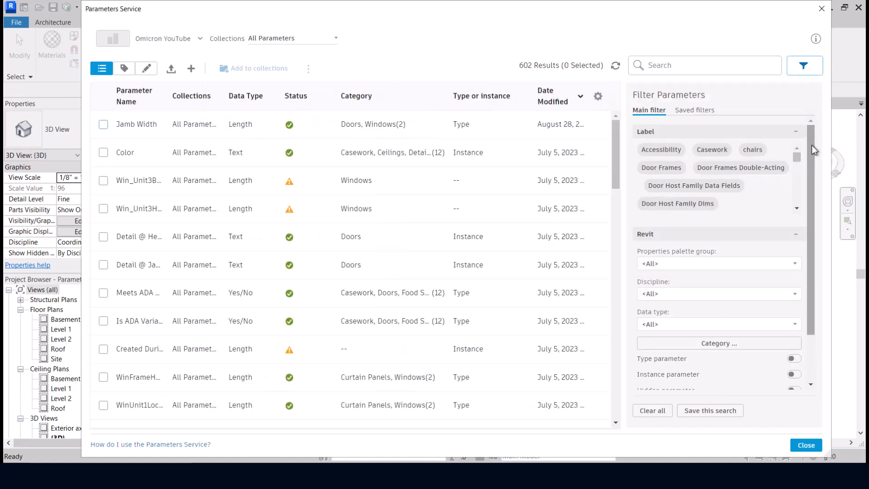
{"action": "scroll", "scroll_direction": "down", "scroll_amount": 3}
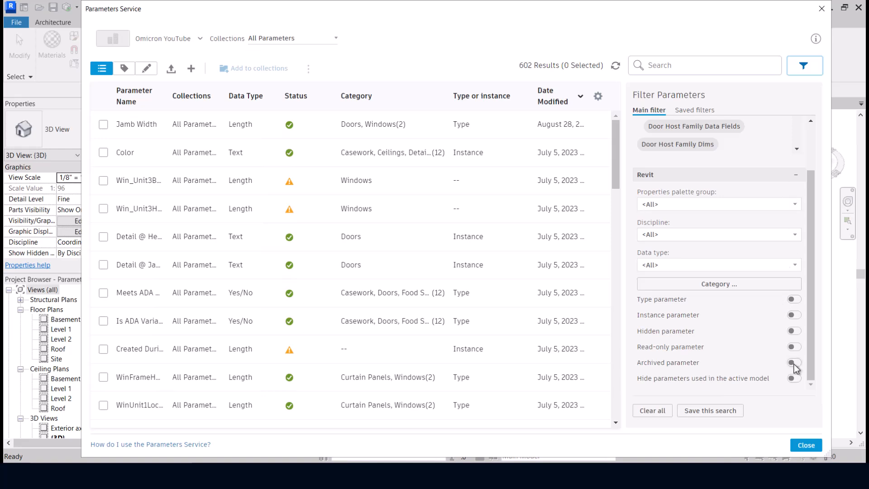
{"action": "left_click", "coordinate": [792, 362]}
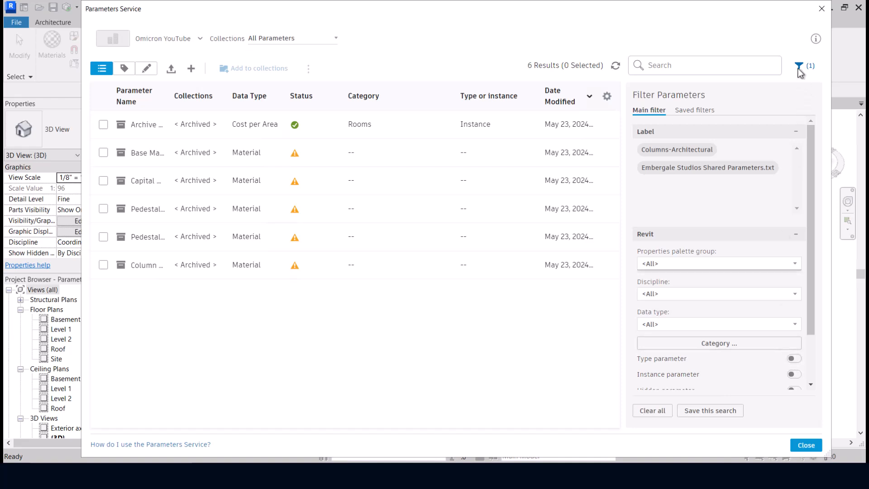
{"action": "left_click", "coordinate": [801, 65]}
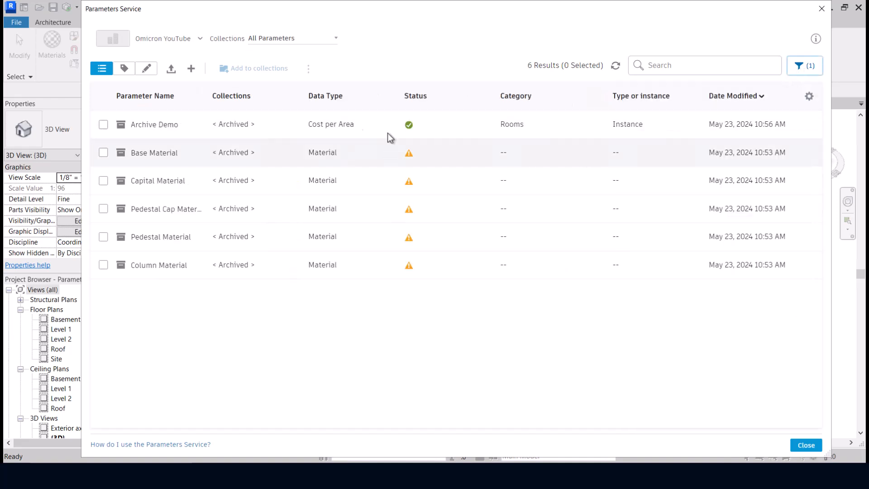
{"action": "mouse_move", "coordinate": [154, 124]}
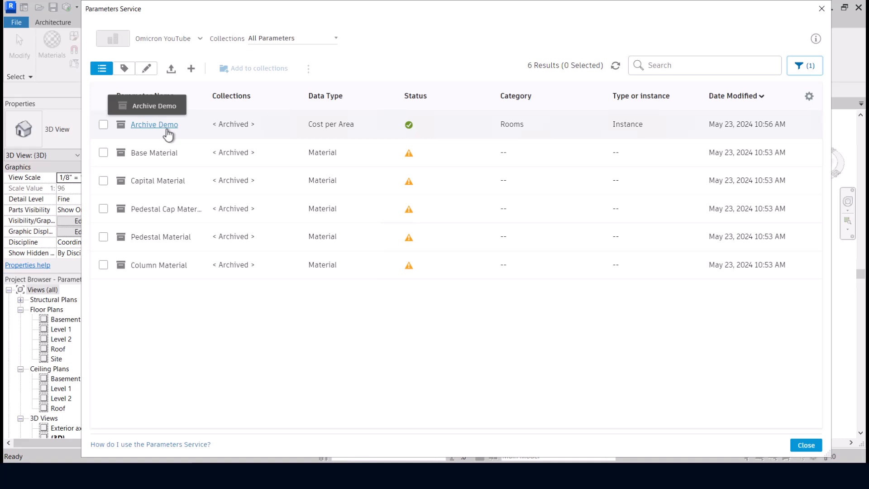
- Select all six archived parameters via the header checkbox
{"action": "left_click", "coordinate": [103, 124]}
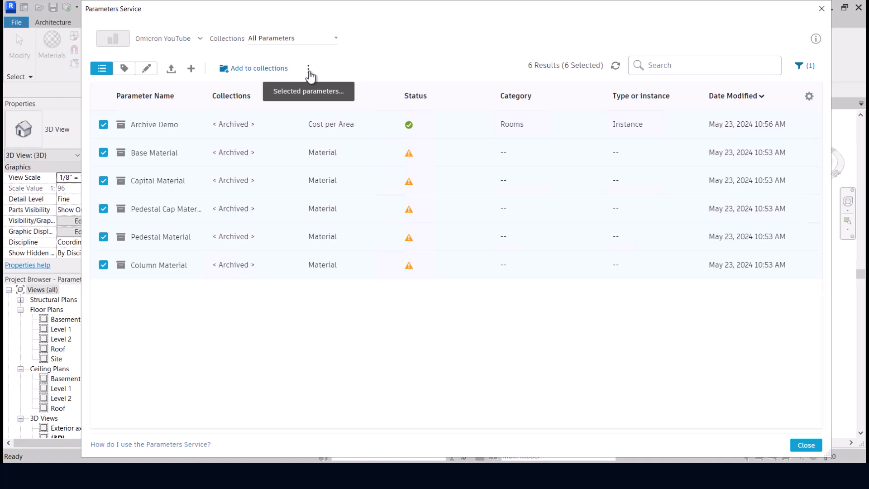
- Restore the six selected archived parameters, leaving the archived-only list at 0 results
{"action": "left_click", "coordinate": [308, 68]}
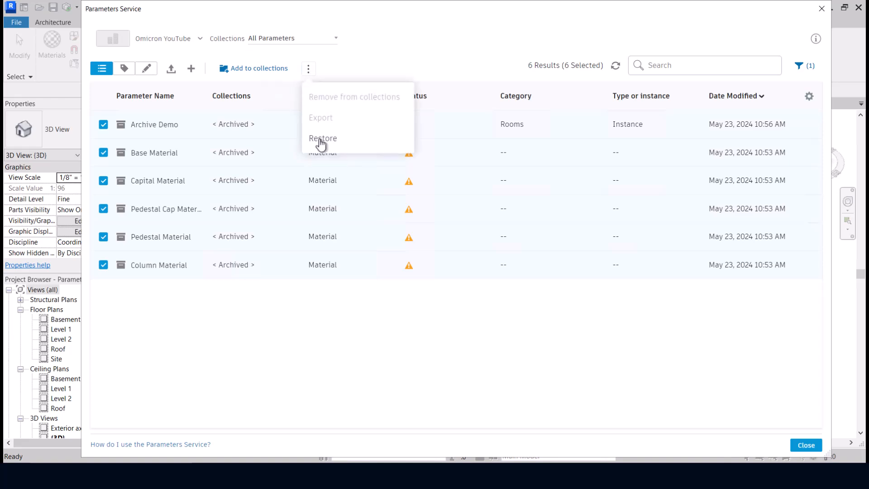
{"action": "mouse_move", "coordinate": [322, 137]}
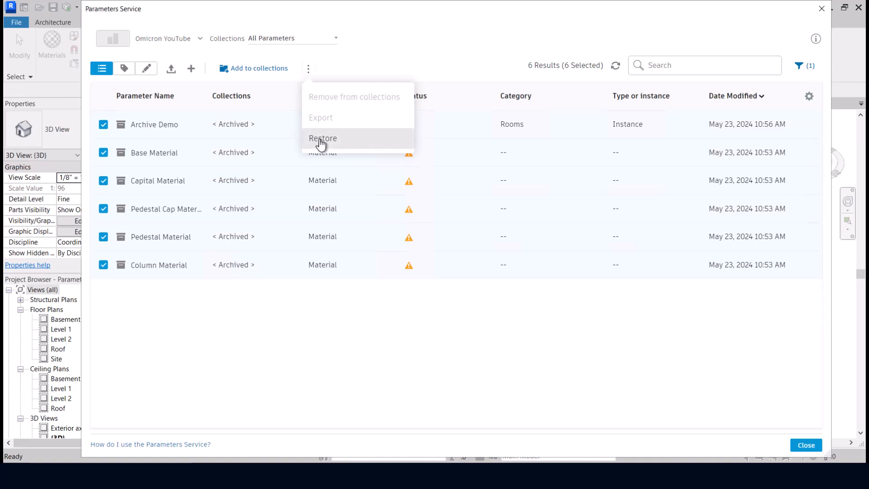
{"action": "left_click", "coordinate": [323, 137]}
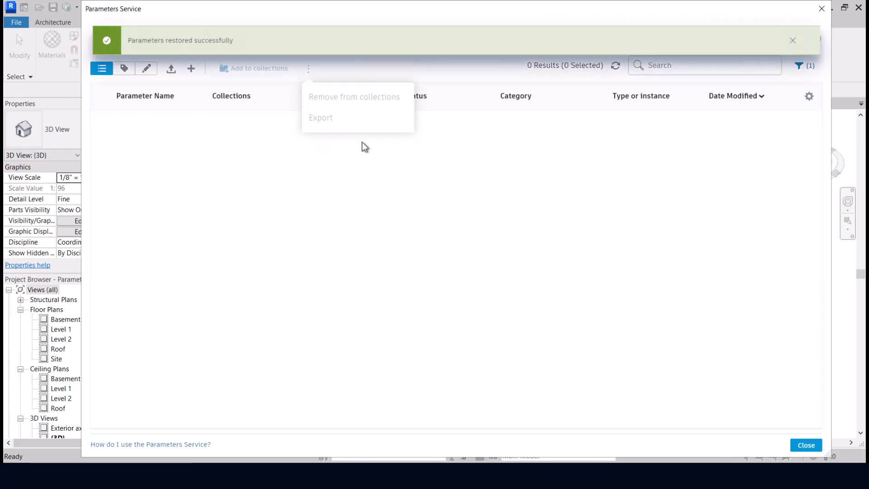
{"action": "mouse_move", "coordinate": [791, 42]}
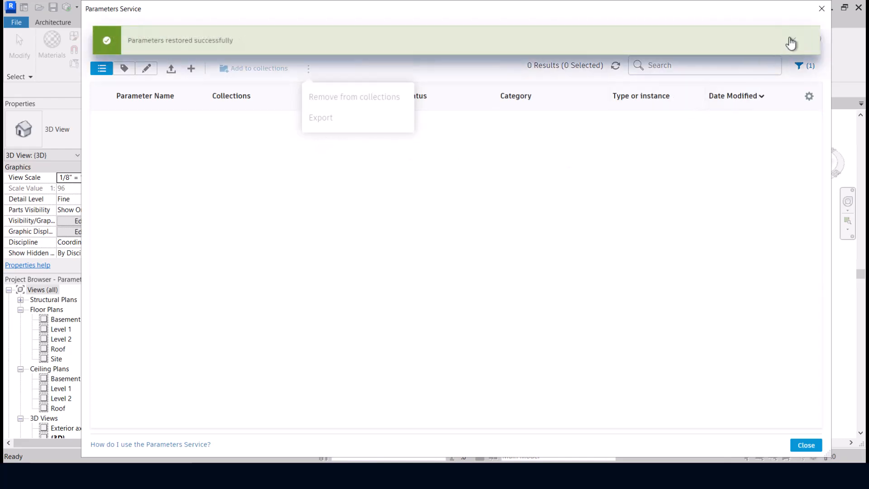
- Dismiss the restore banner and clear the archived filter so all 608 parameters show
{"action": "left_click", "coordinate": [803, 65]}
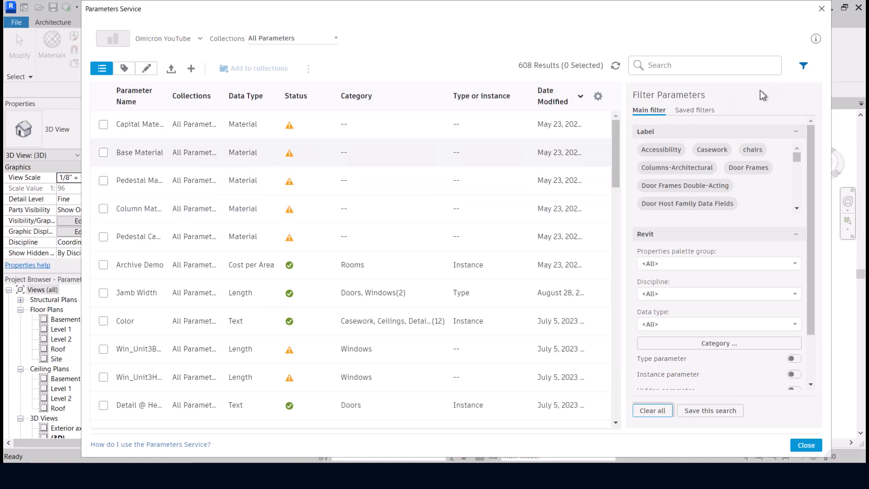
{"action": "left_click", "coordinate": [803, 66]}
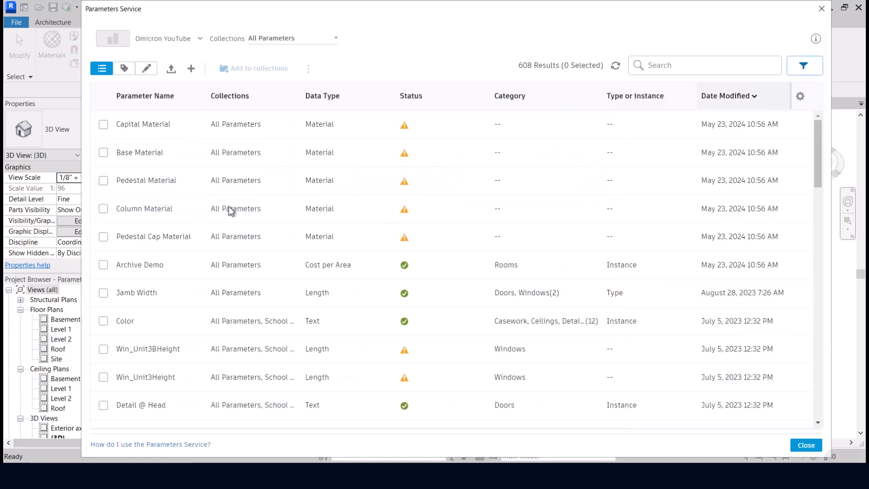
{"action": "mouse_move", "coordinate": [139, 265]}
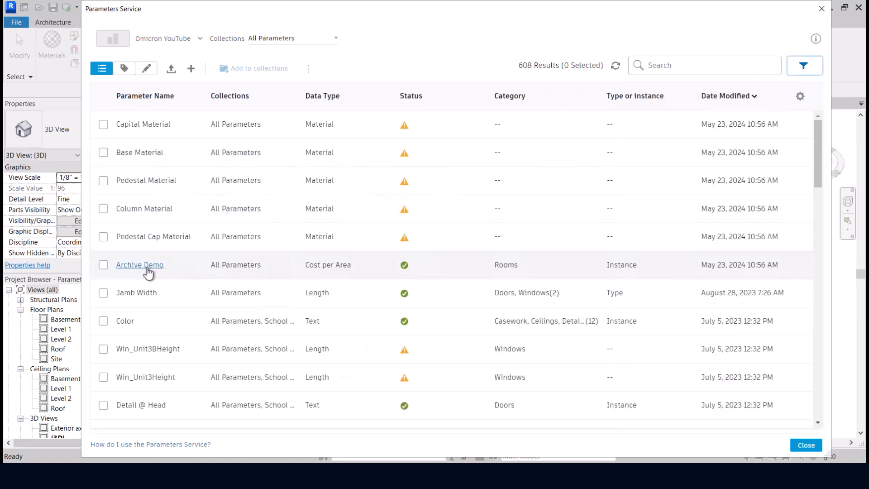